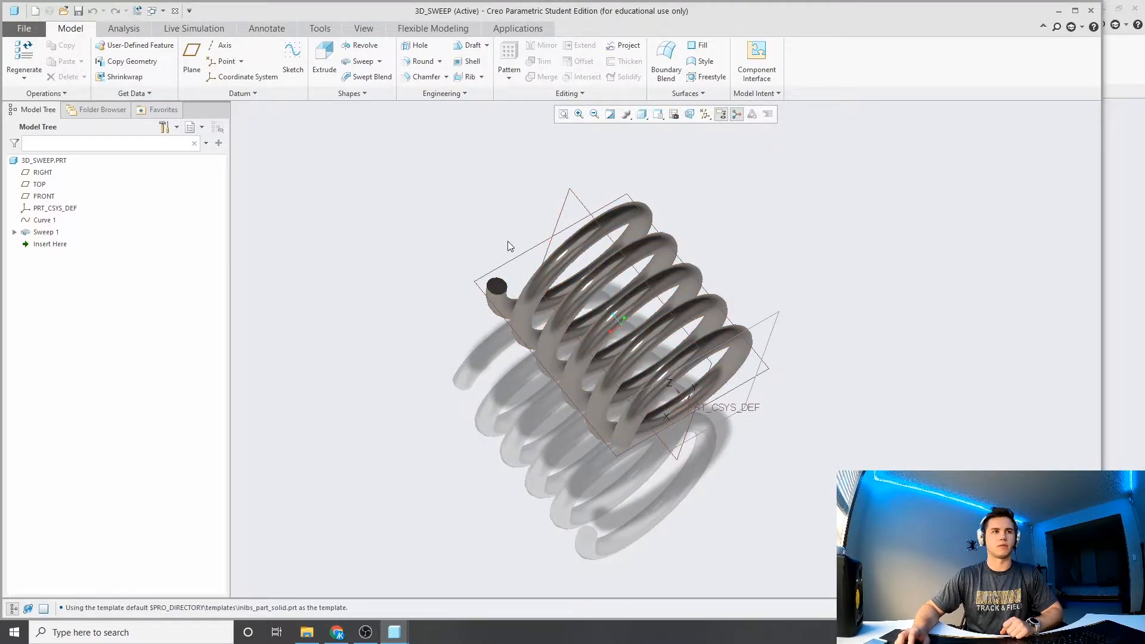
# - Create a new solid part named 3D_Spring2 using the default template
pyautogui.click(607, 341)
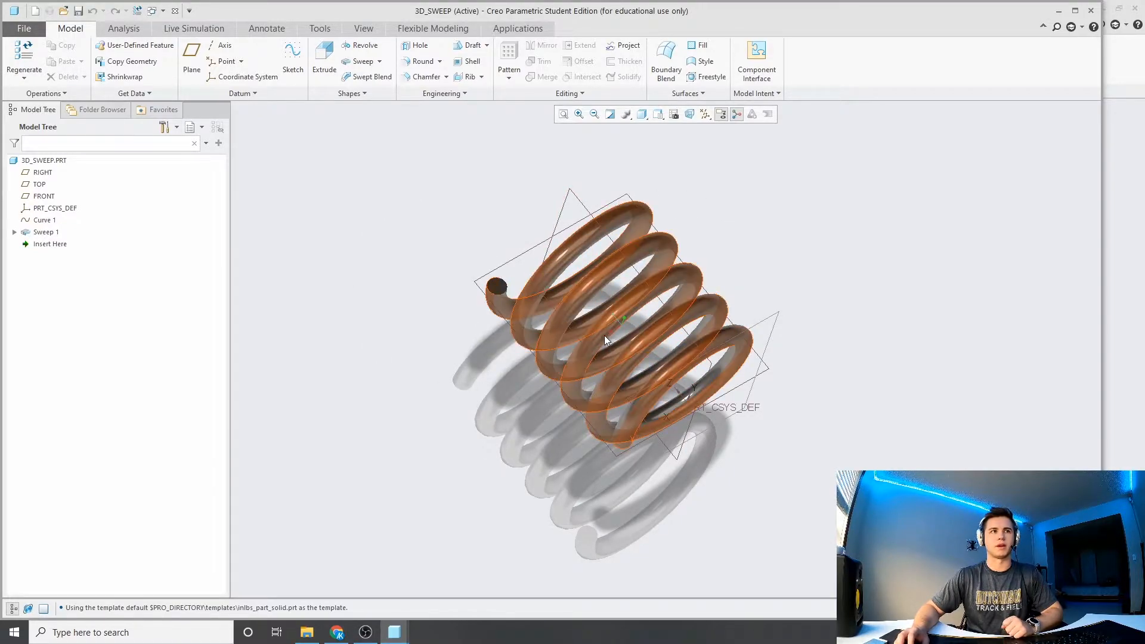
pyautogui.moveTo(607, 340)
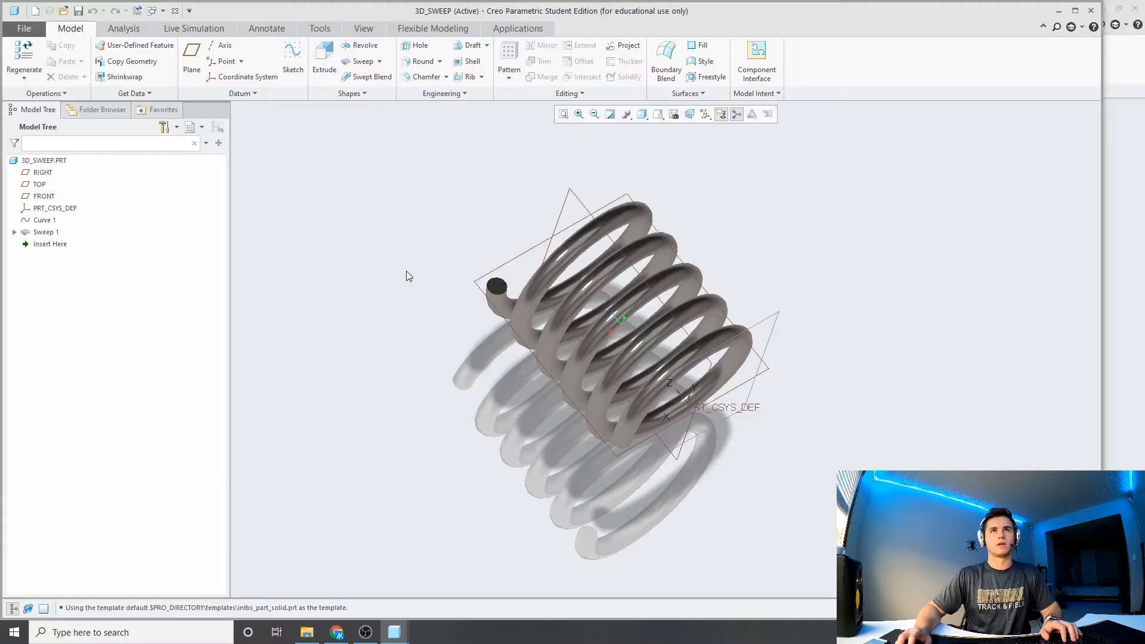
pyautogui.moveTo(40, 13)
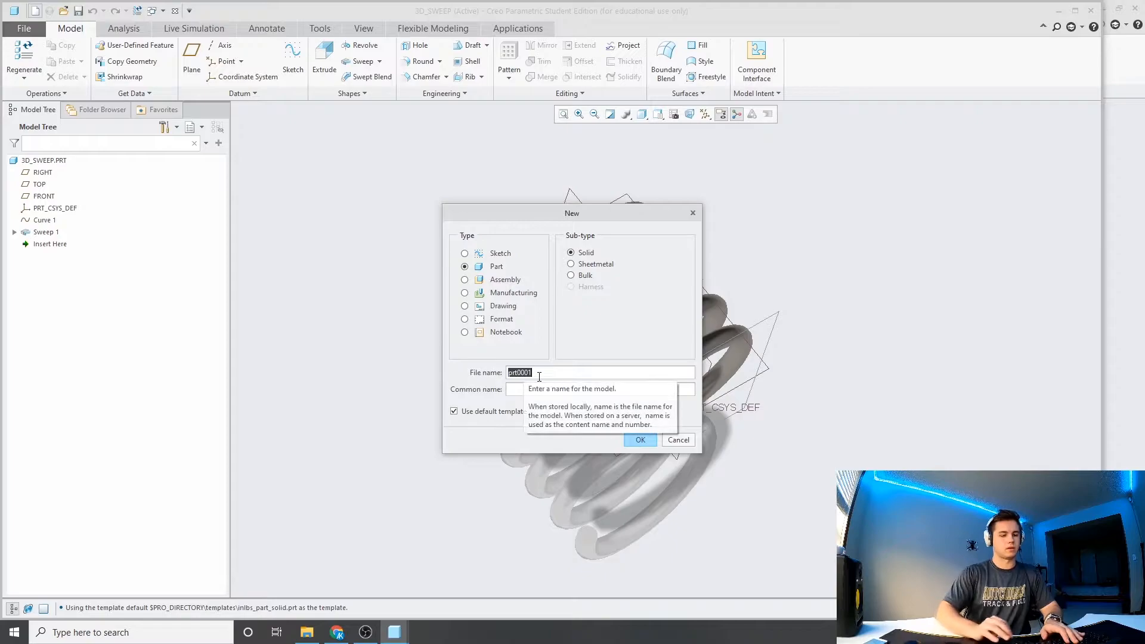
pyautogui.write('3D_Spinr2')
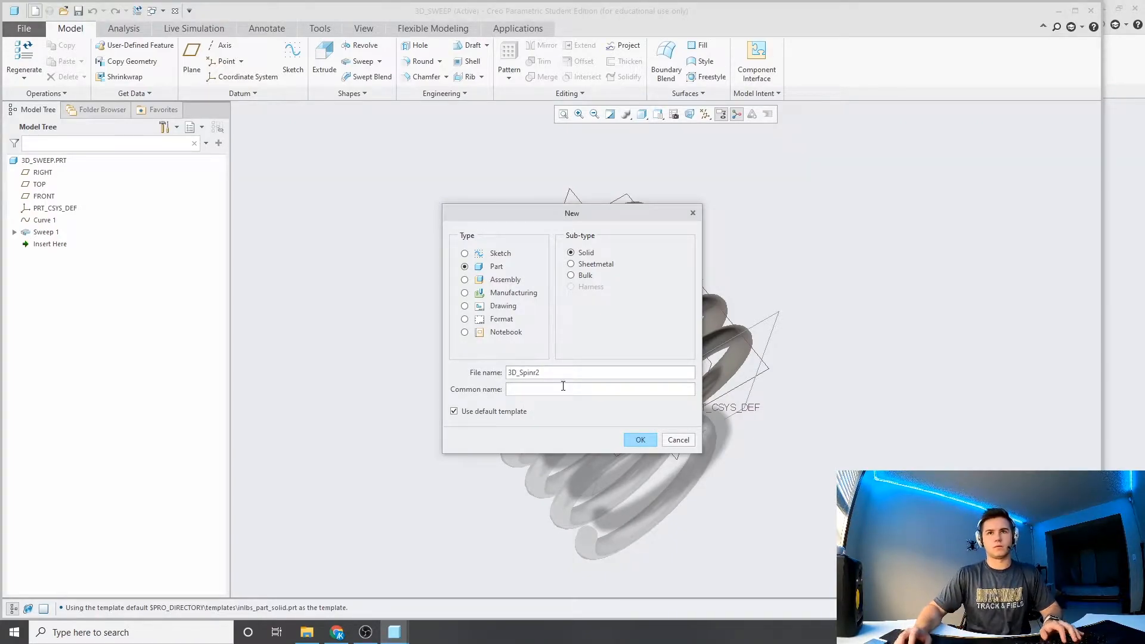
pyautogui.write('3D_Spring')
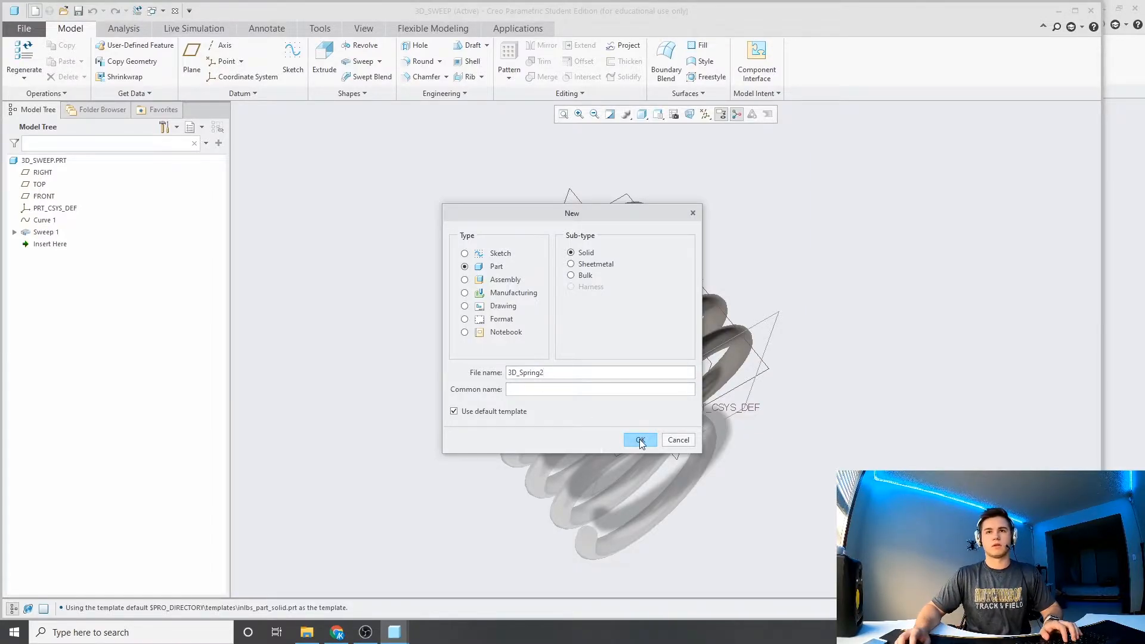
pyautogui.click(640, 439)
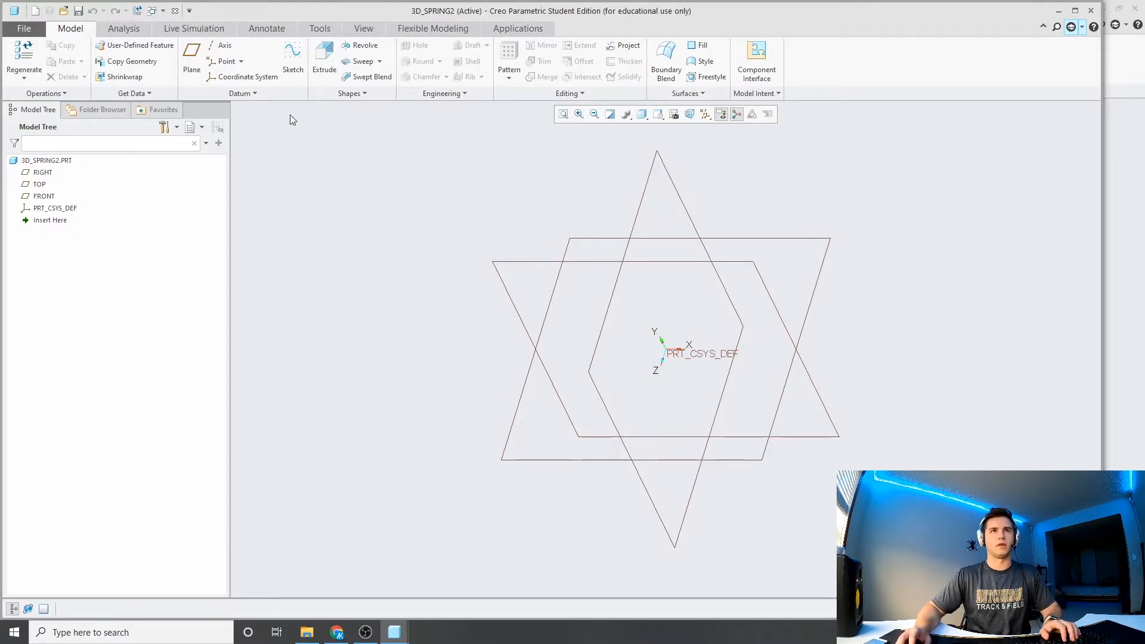
# - Start a Cartesian Curve from Equation on PRT_CSYS_DEF and open its equation editor
pyautogui.click(243, 93)
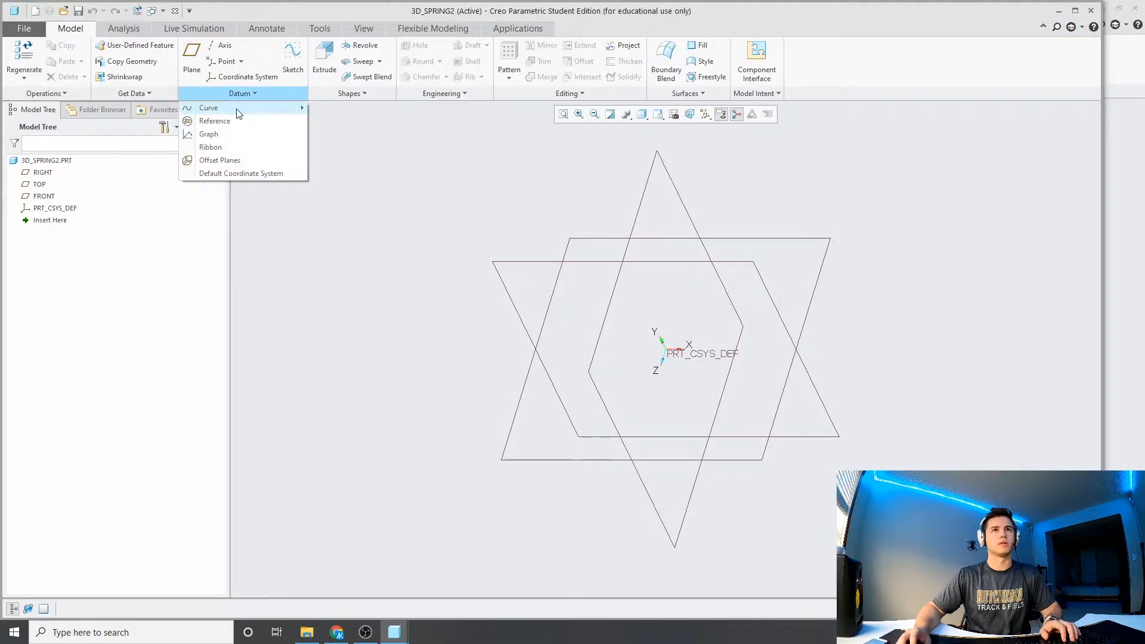
pyautogui.click(208, 108)
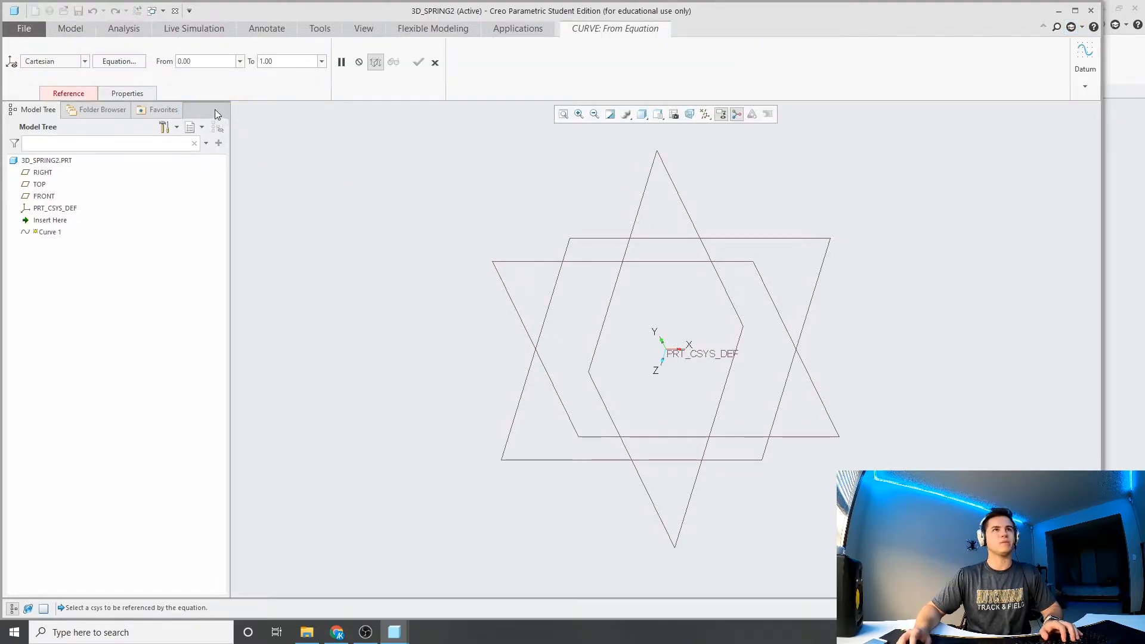
pyautogui.moveTo(223, 88)
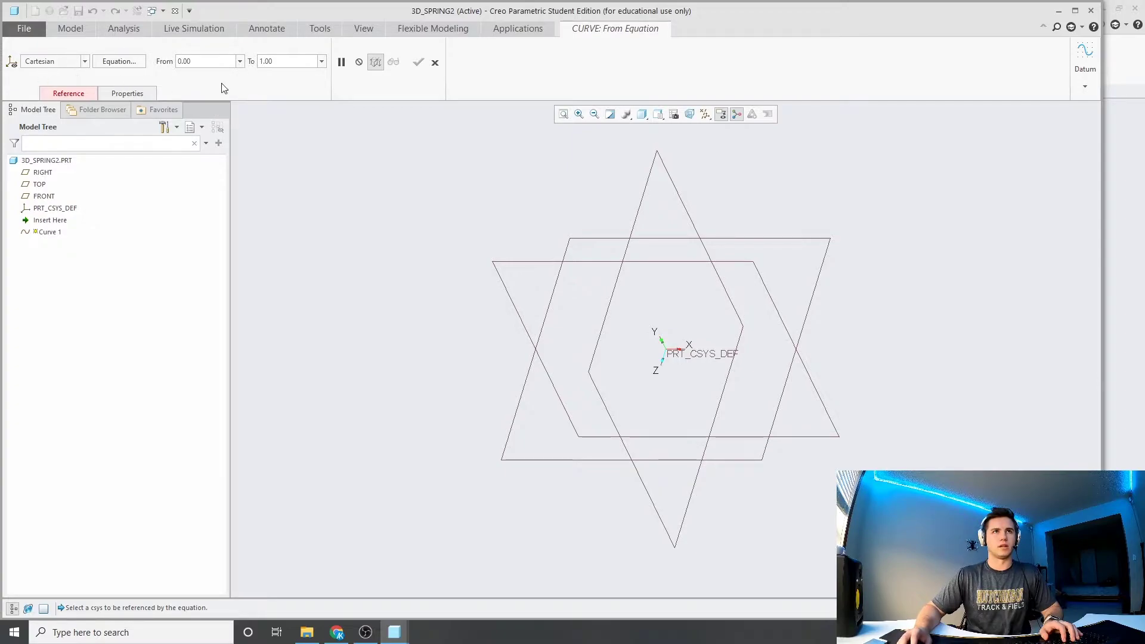
pyautogui.click(87, 61)
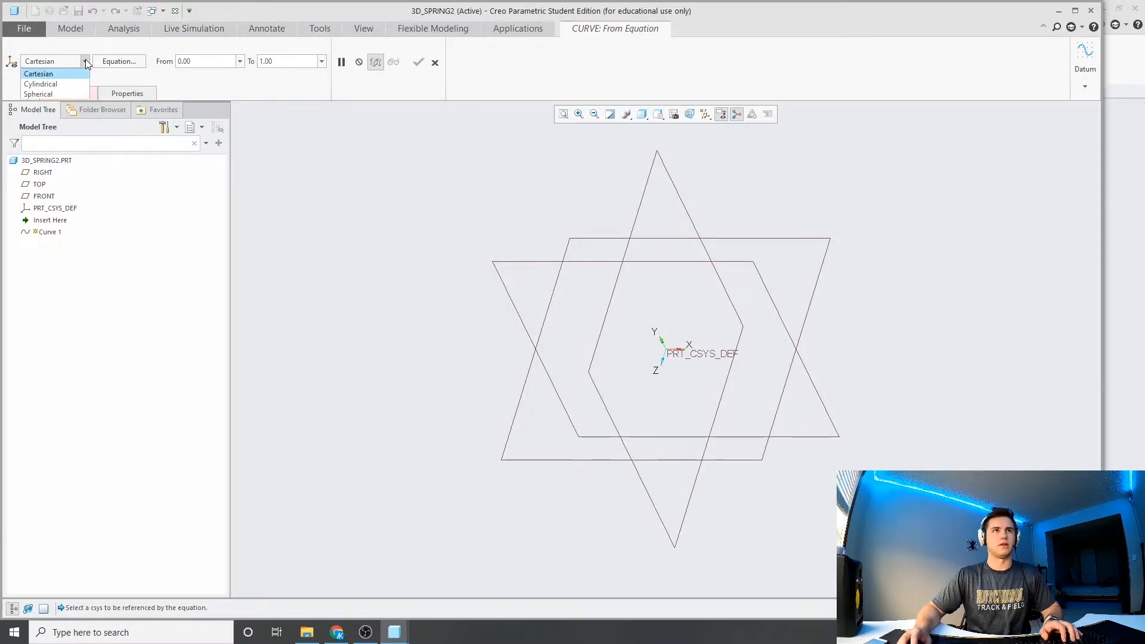
pyautogui.moveTo(70, 95)
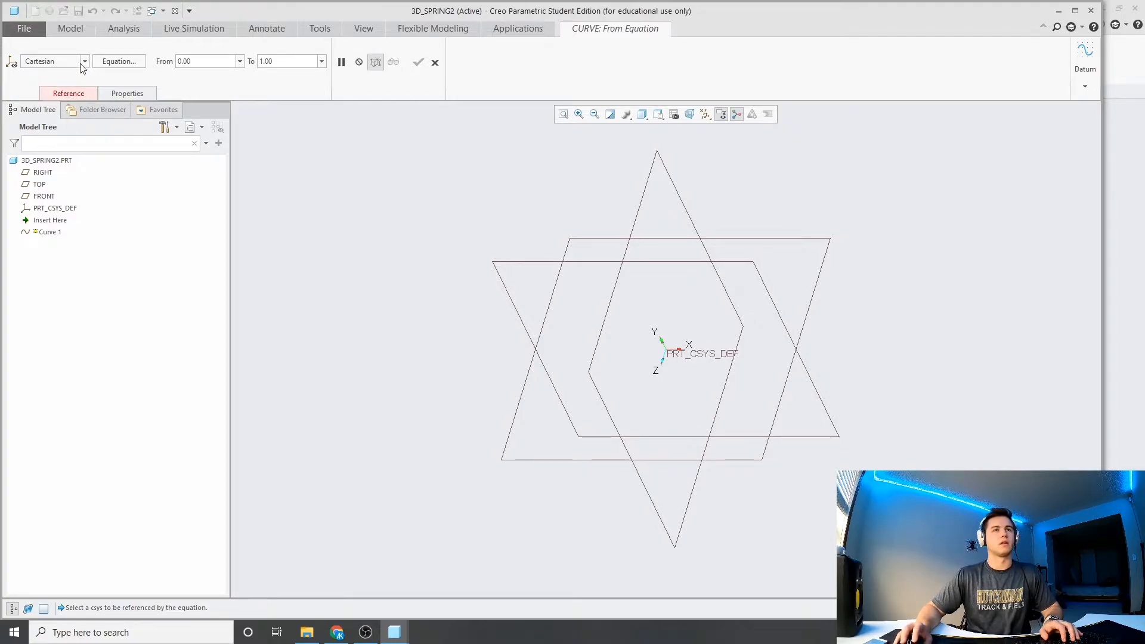
pyautogui.moveTo(123, 70)
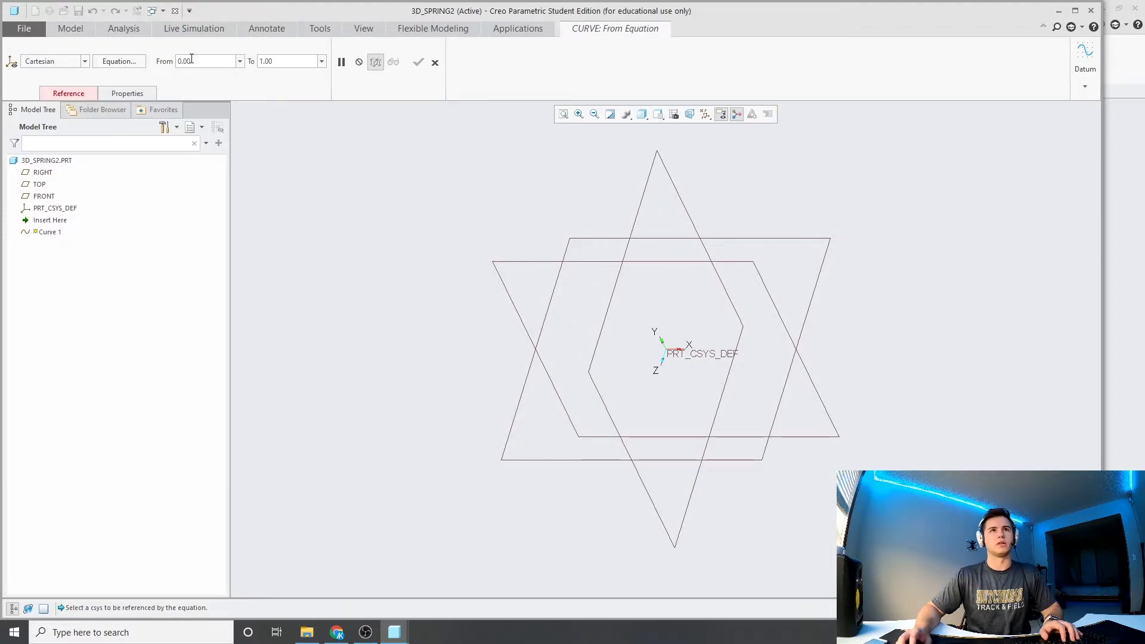
pyautogui.moveTo(205, 61)
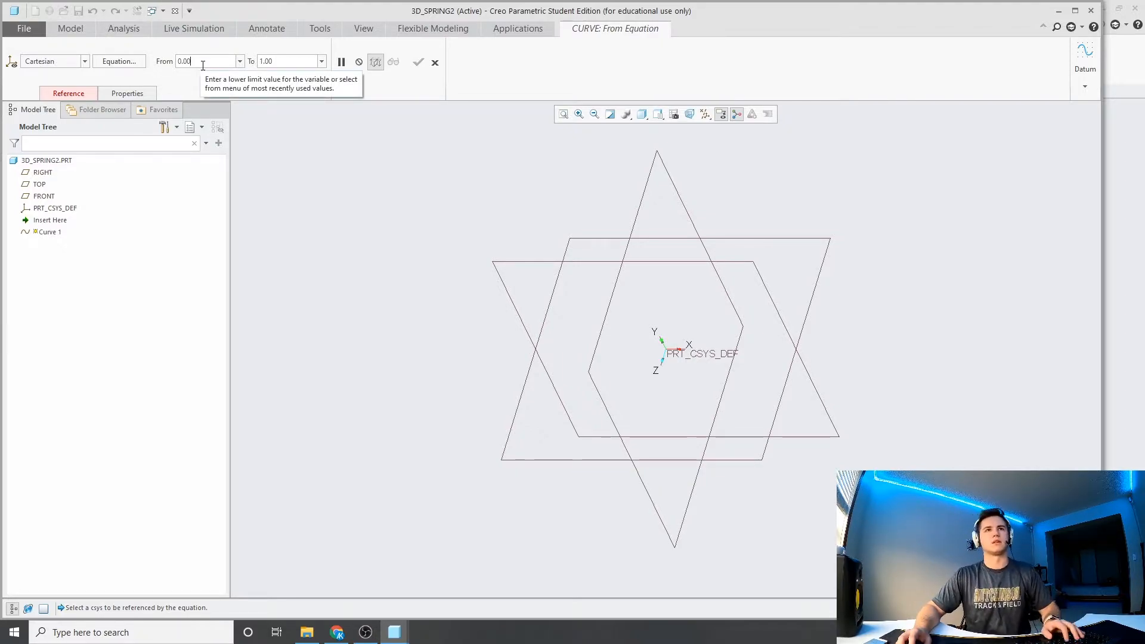
pyautogui.moveTo(83, 97)
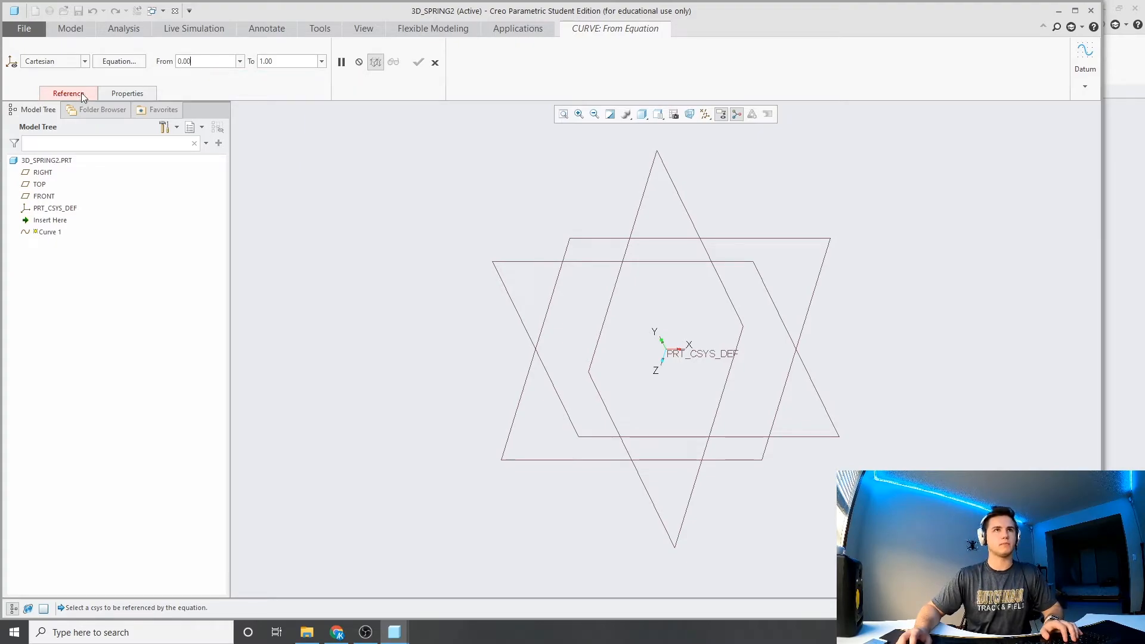
pyautogui.click(68, 93)
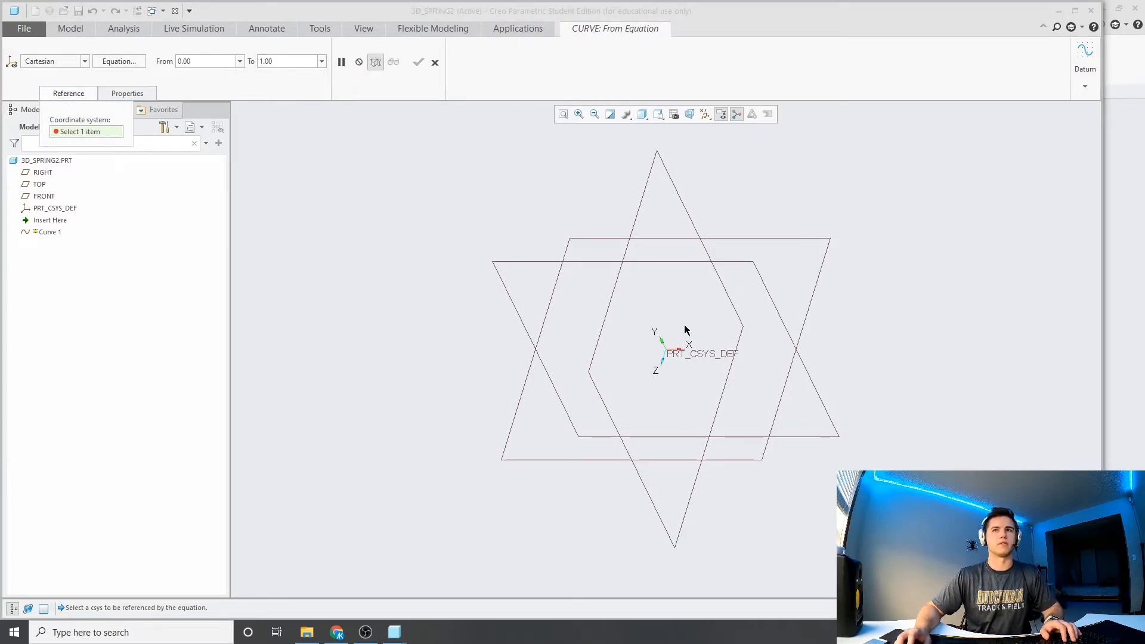
pyautogui.click(663, 352)
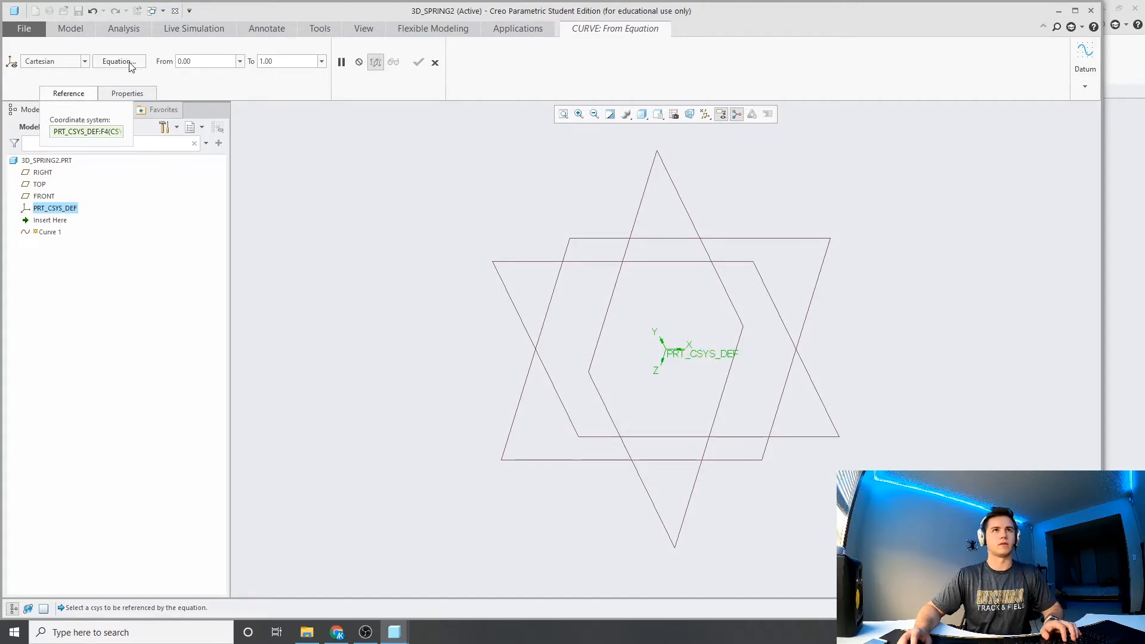
pyautogui.click(119, 61)
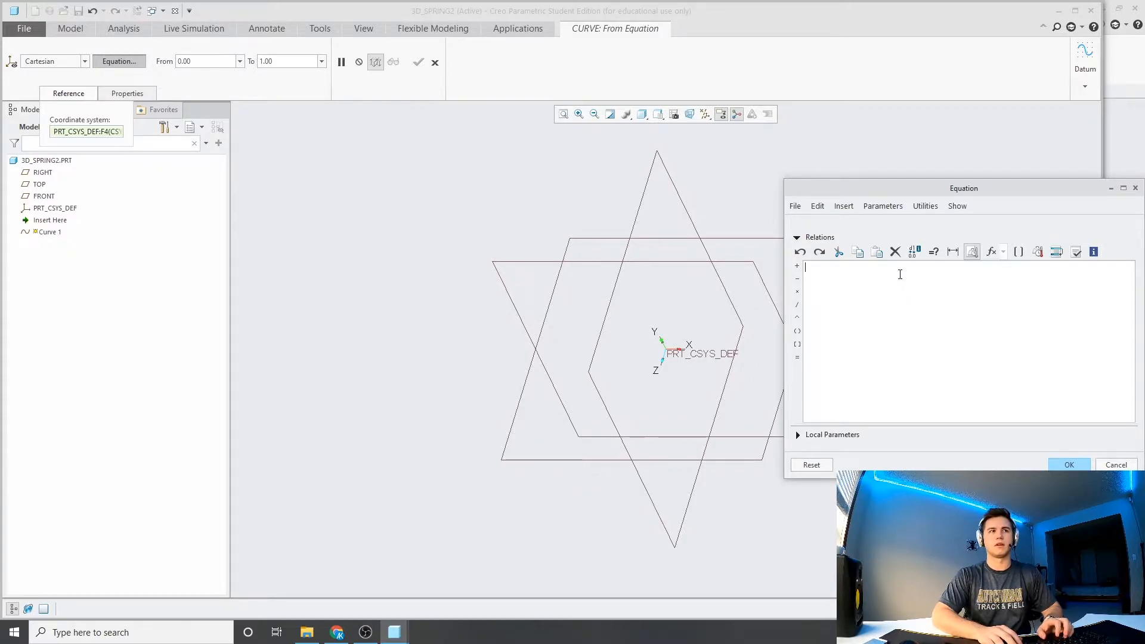
# - Enter x = 10*cos(t*360), y = 10*sin(t*360), z = 0 and accept
pyautogui.write('x = 10*cos(t*360')
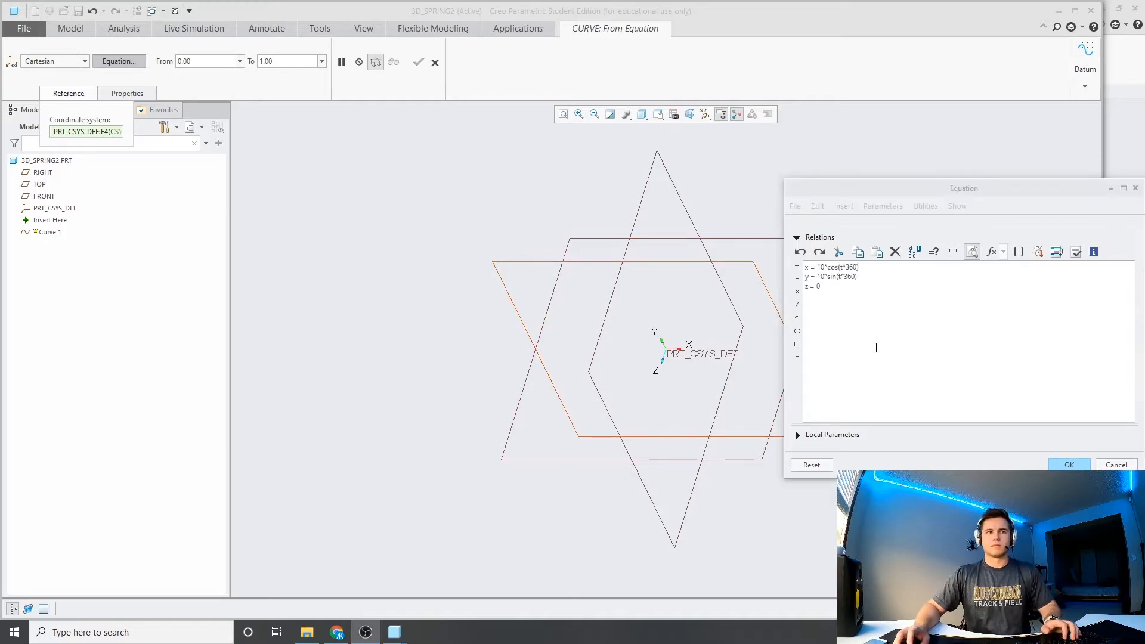
pyautogui.click(822, 286)
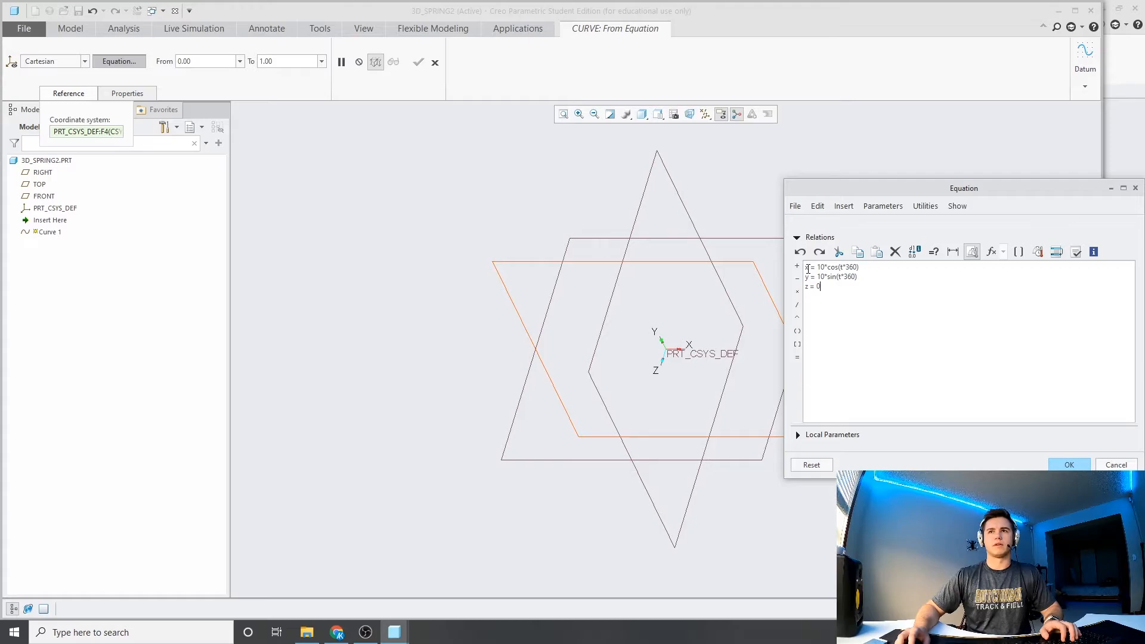
pyautogui.tripleClick(831, 267)
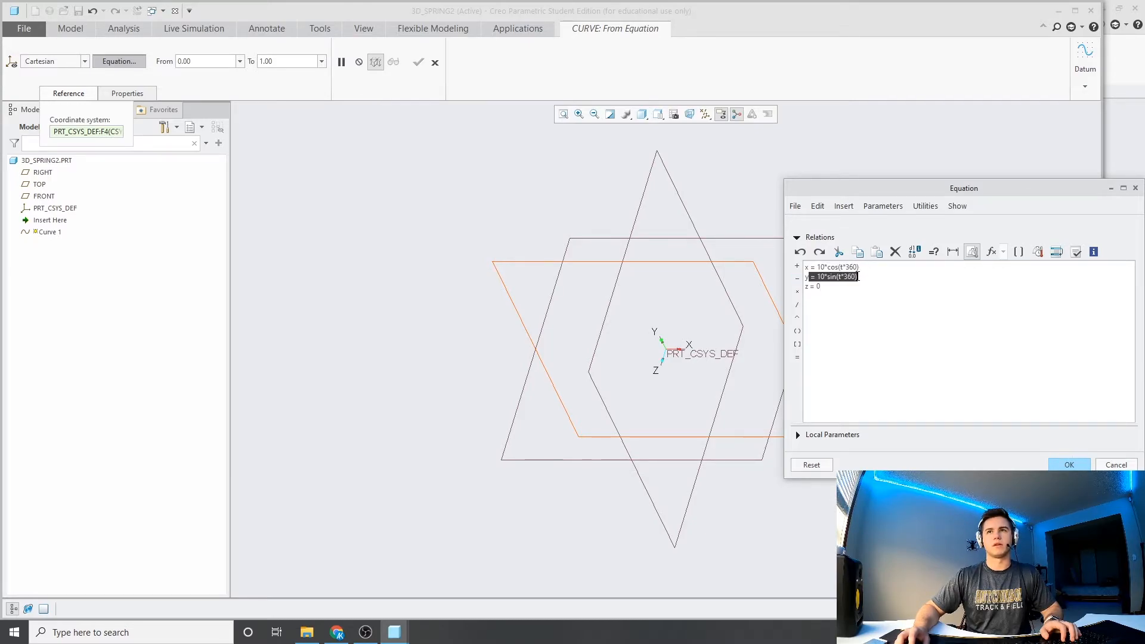
pyautogui.click(819, 287)
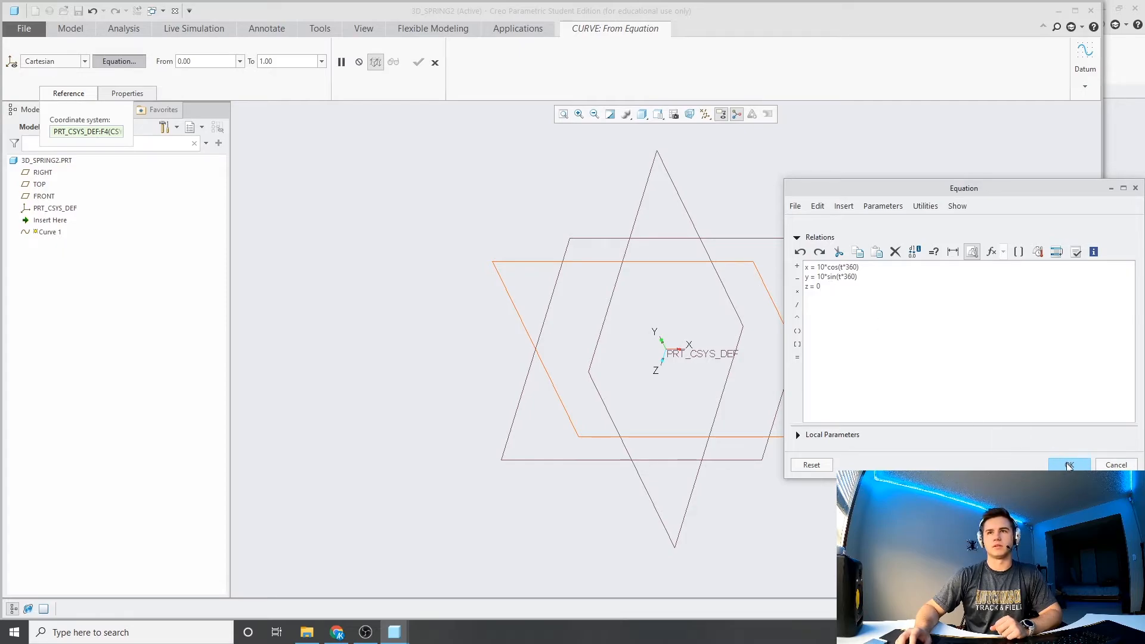
pyautogui.click(1070, 465)
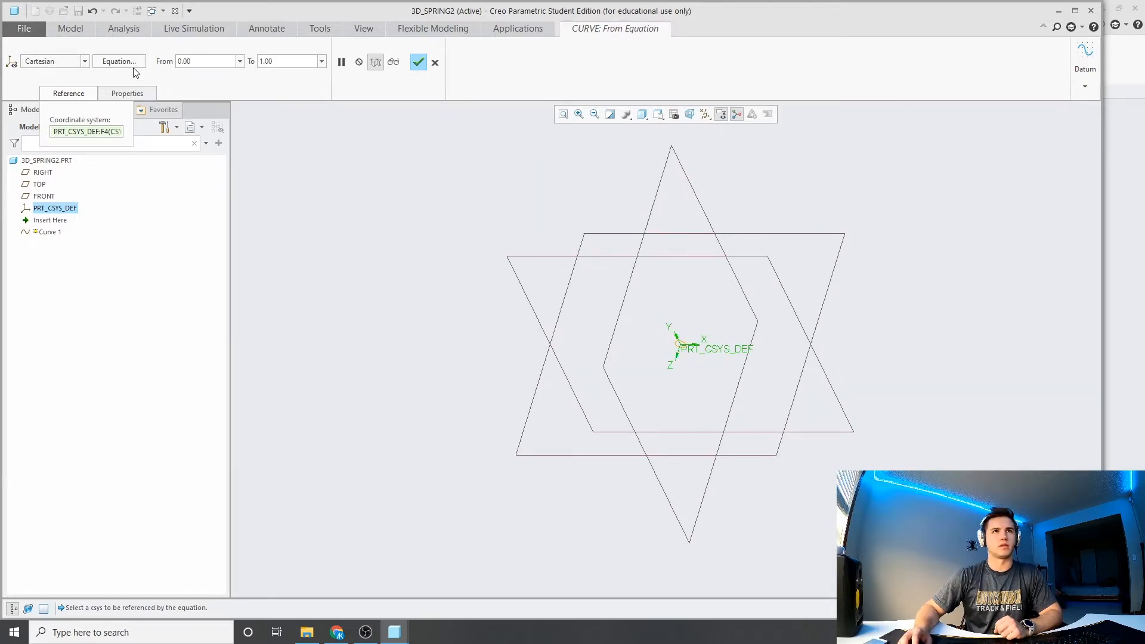
# - Edit the curve equations so z = 10*t and preview the rising curve
pyautogui.click(118, 61)
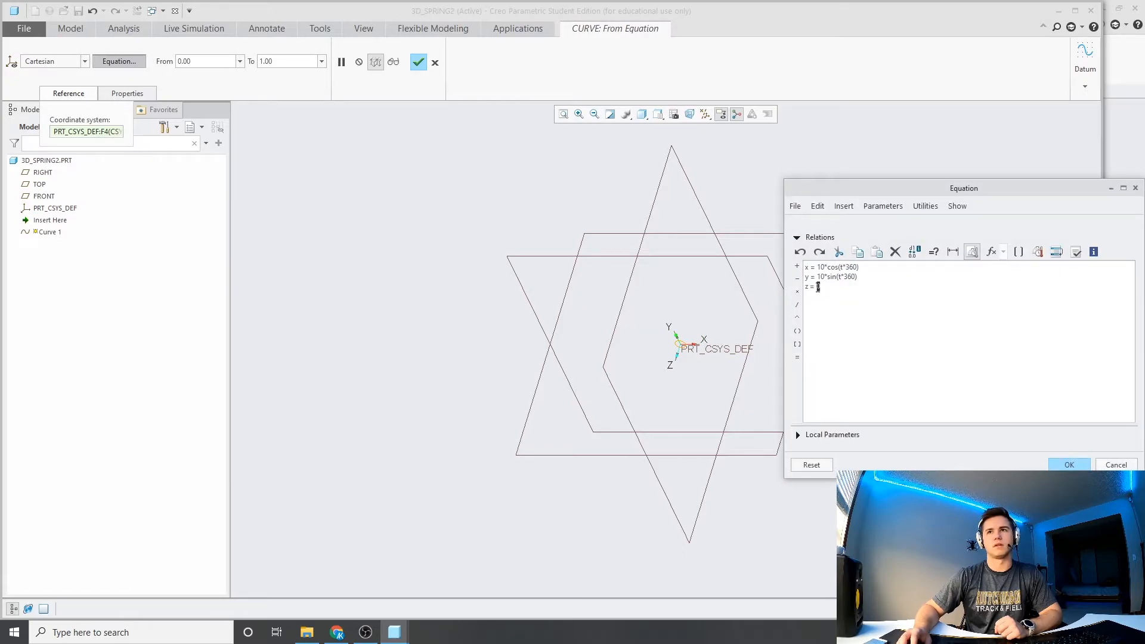
pyautogui.moveTo(840, 299)
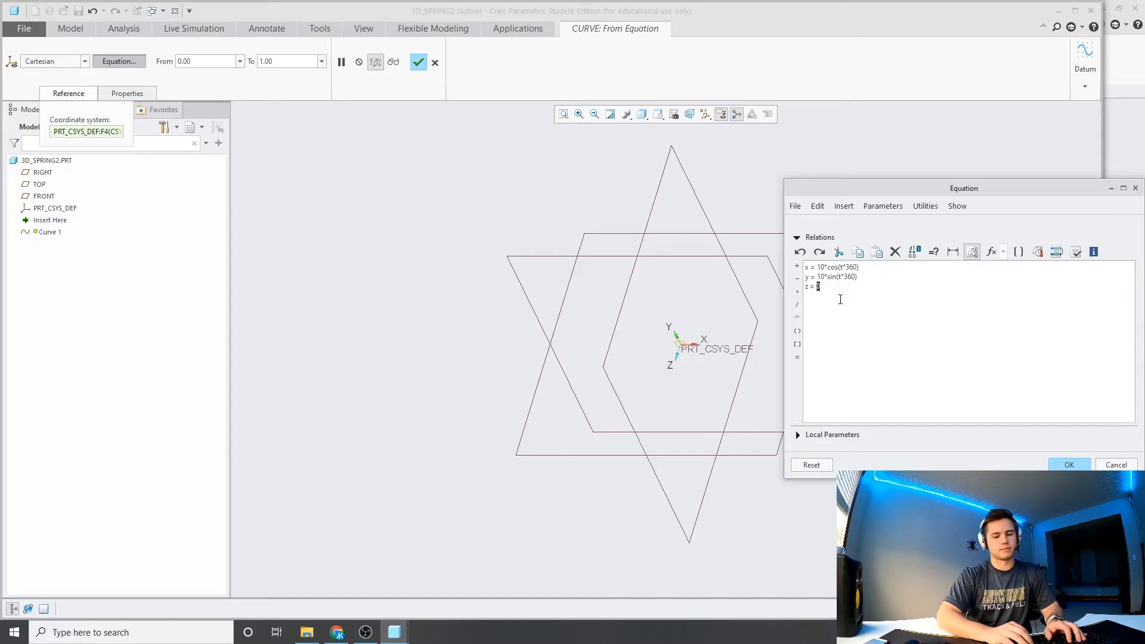
pyautogui.write('10*t')
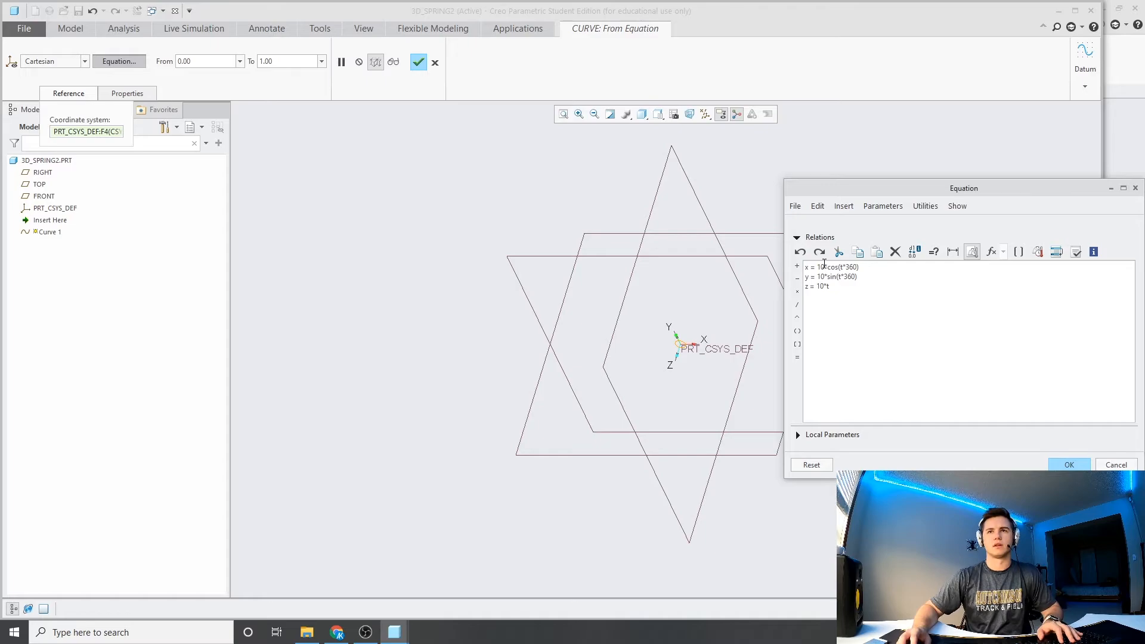
pyautogui.moveTo(870, 310)
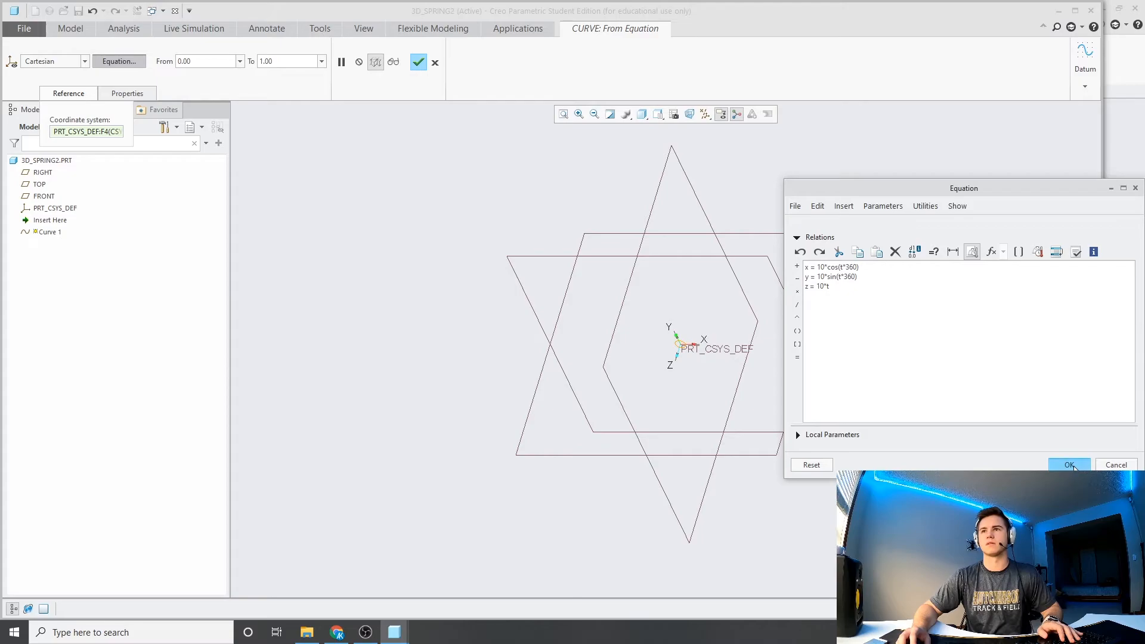
pyautogui.click(1069, 464)
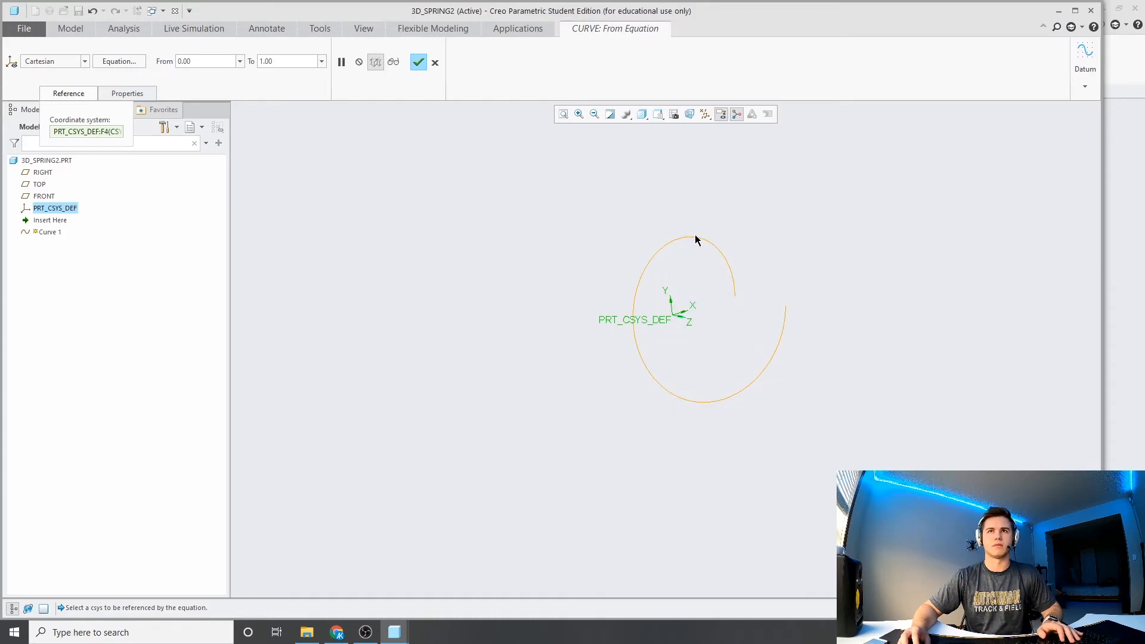
pyautogui.moveTo(787, 314)
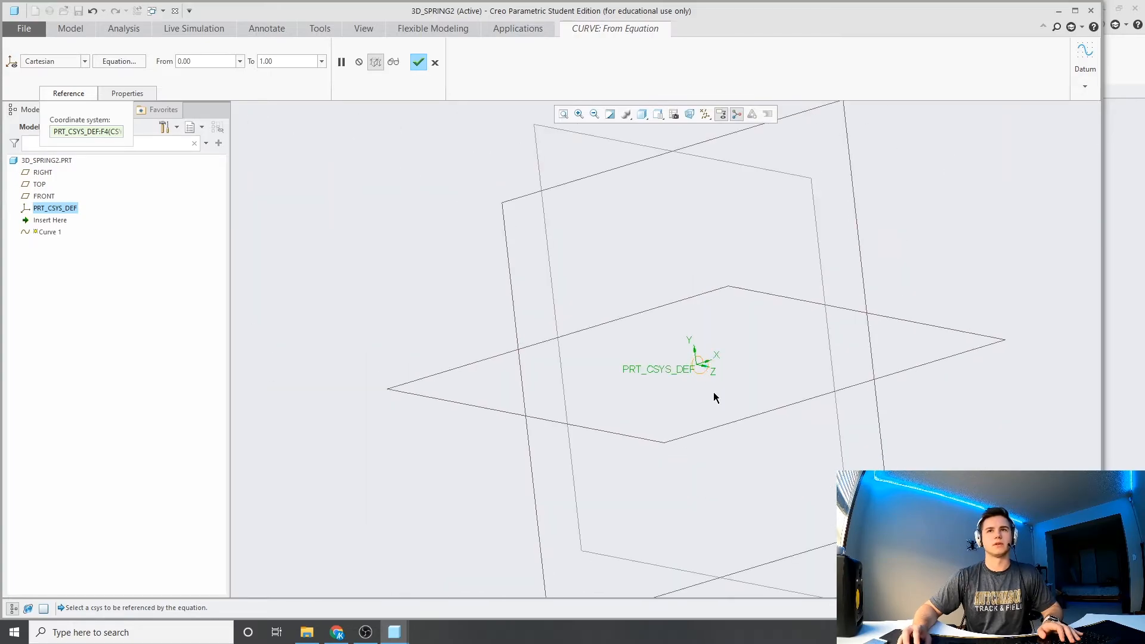
pyautogui.moveTo(287, 59)
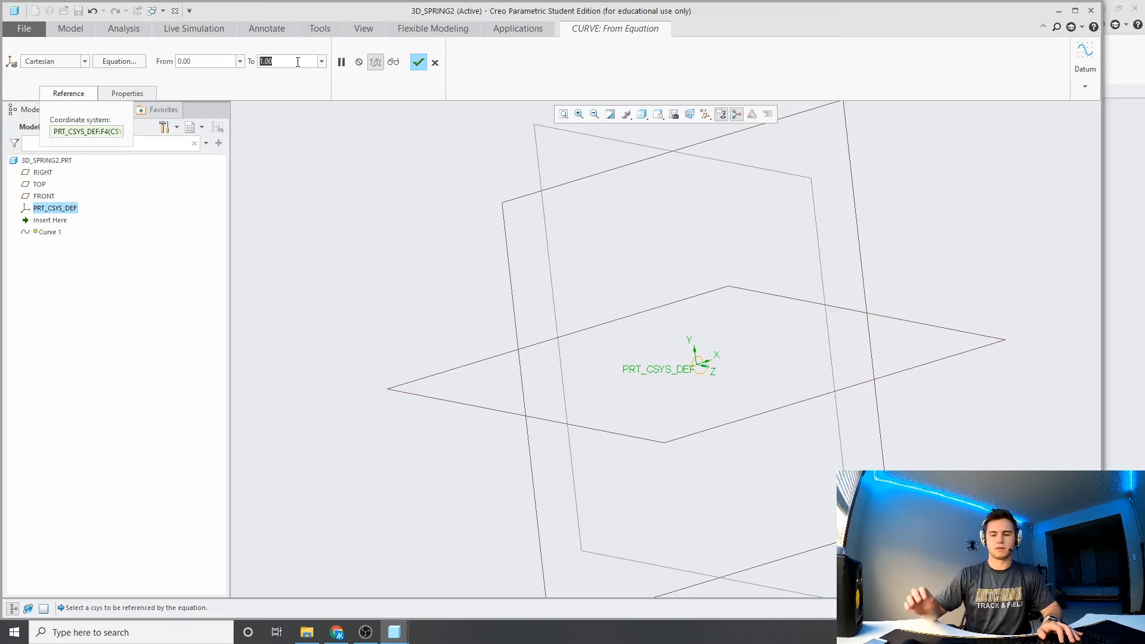
# - Set the parameter To value to 10 and finish Curve 1 as a helix
pyautogui.write('10')
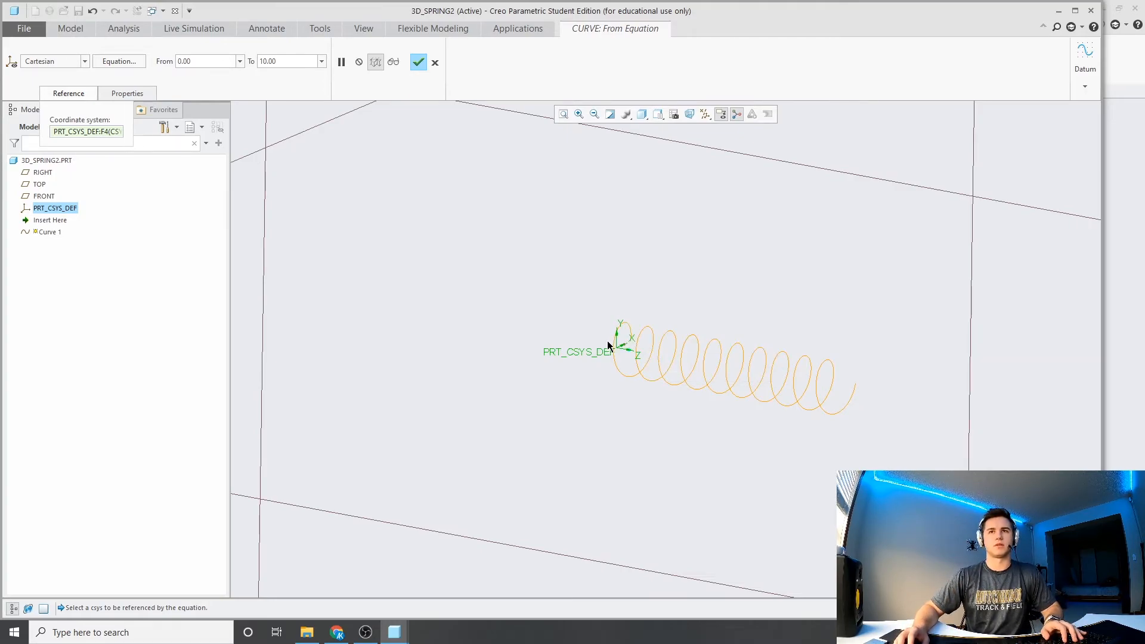
pyautogui.moveTo(694, 325)
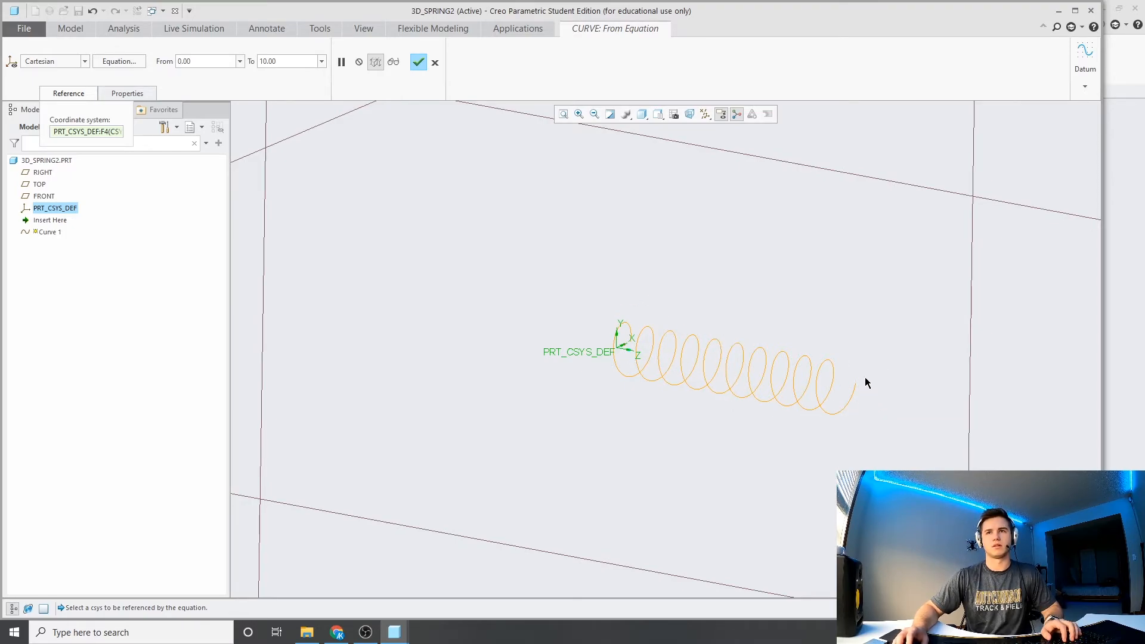
pyautogui.moveTo(418, 62)
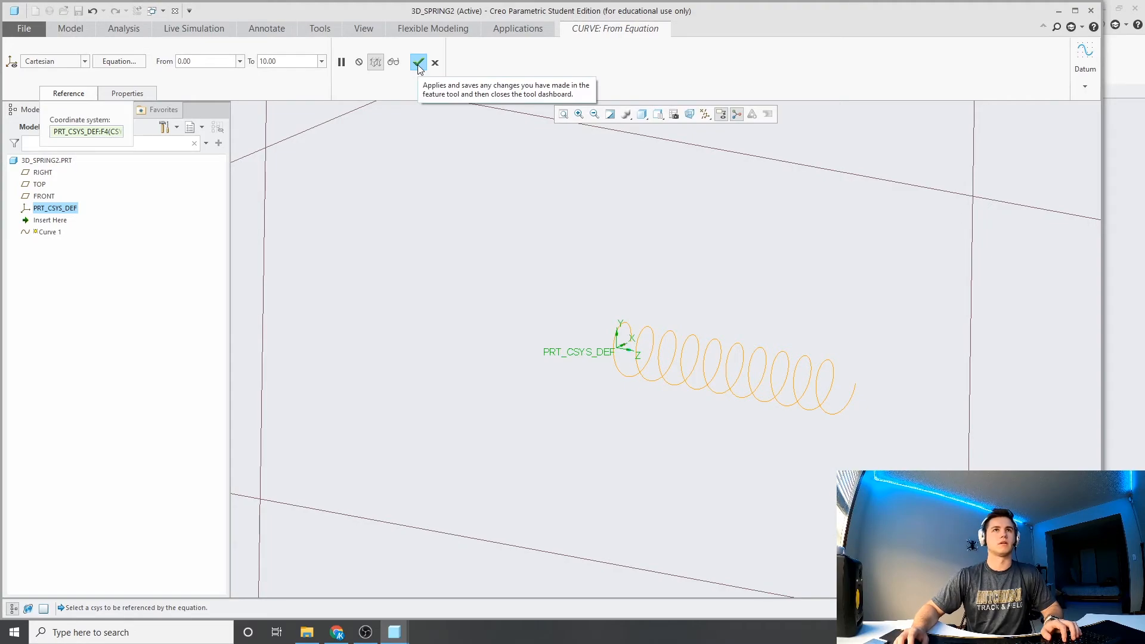
pyautogui.click(416, 62)
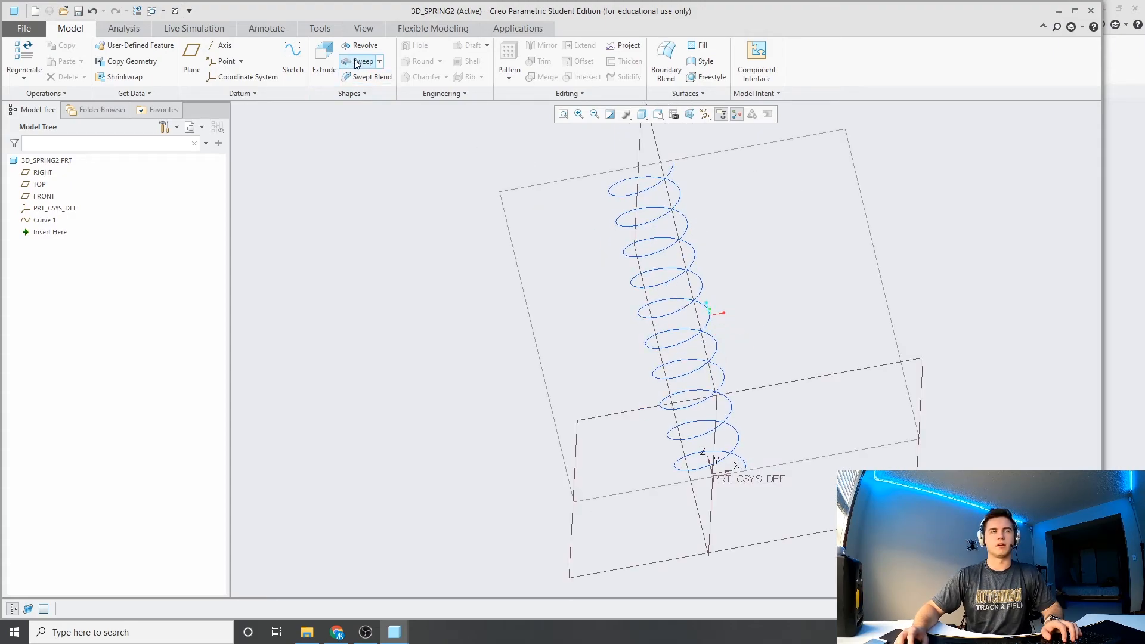
# - Sweep a Ø10 circular section along Curve 1 to create Sweep 1
pyautogui.click(358, 61)
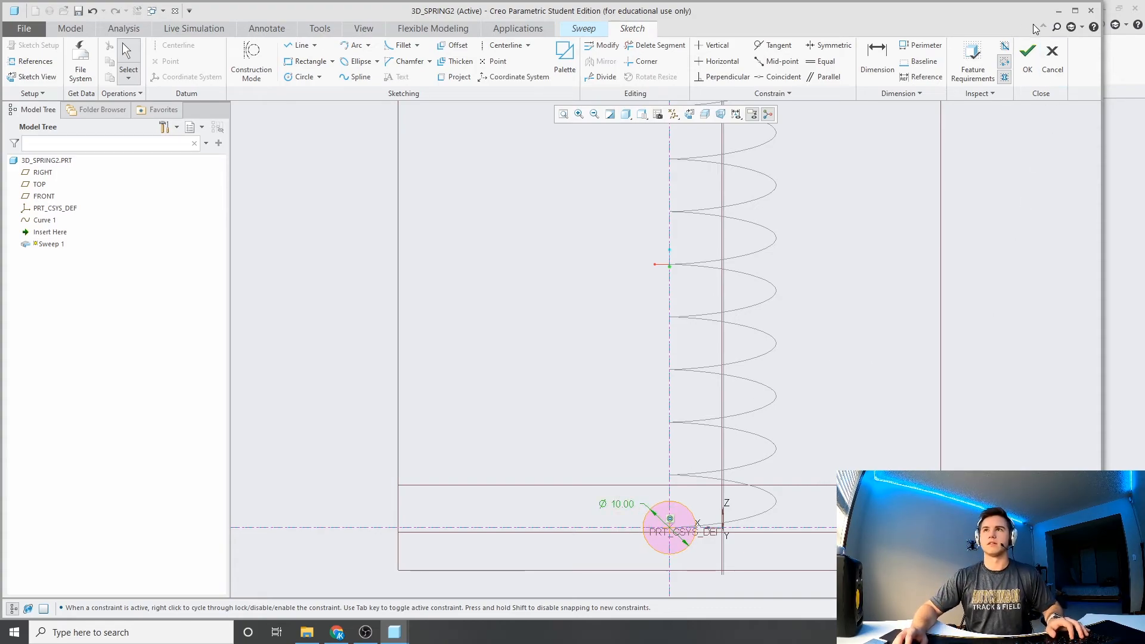
pyautogui.click(1029, 51)
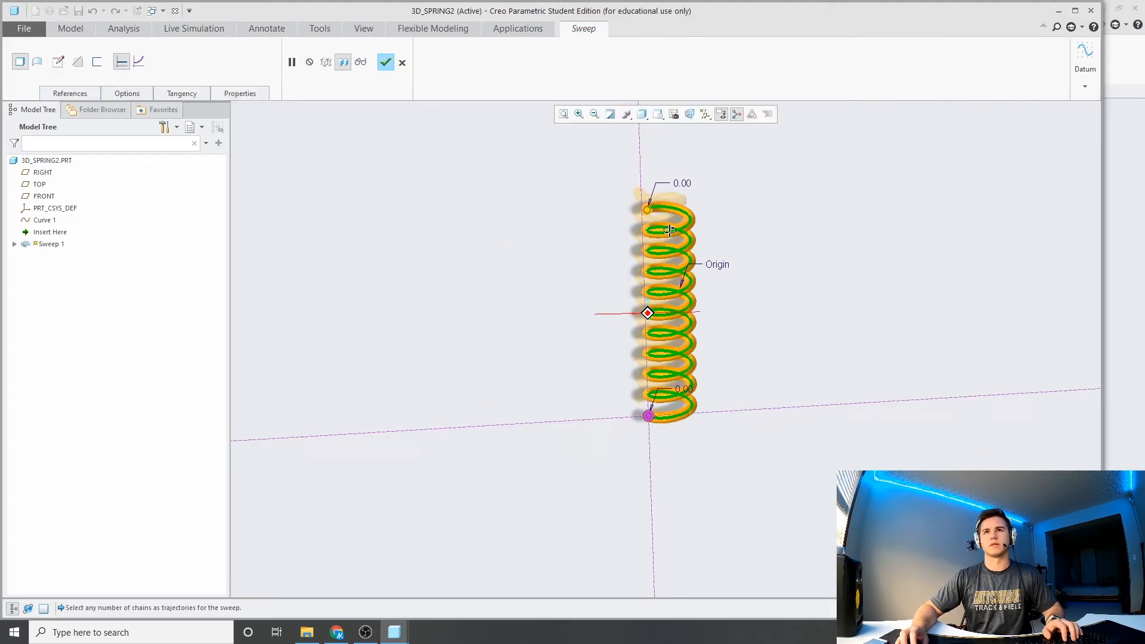
pyautogui.click(385, 63)
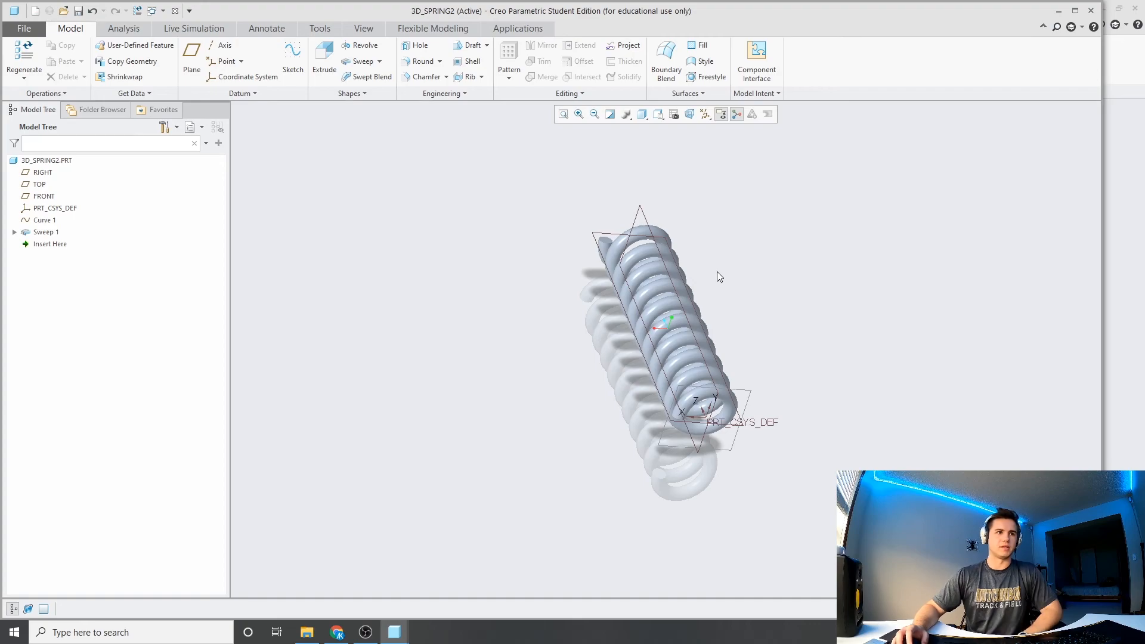
pyautogui.moveTo(549, 191)
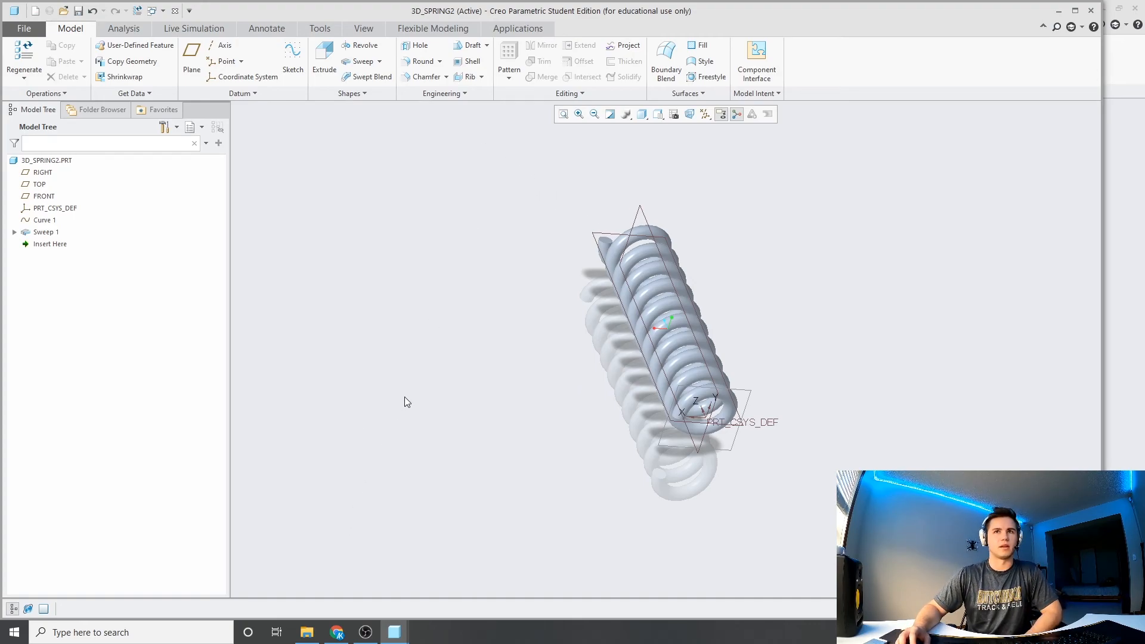
pyautogui.moveTo(489, 347)
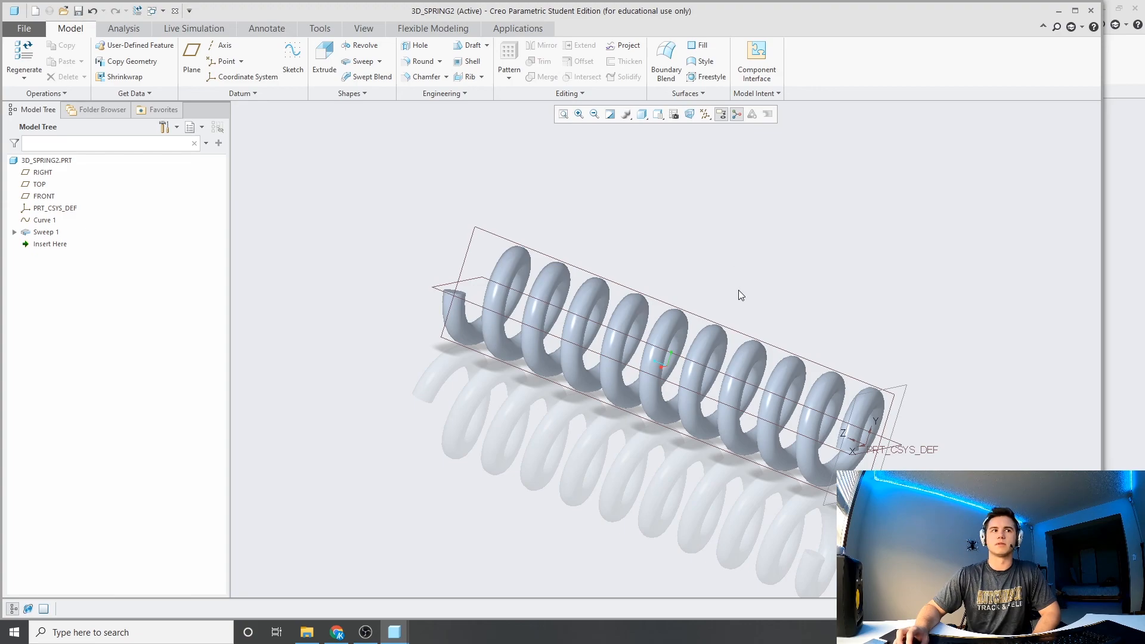
pyautogui.moveTo(739, 296)
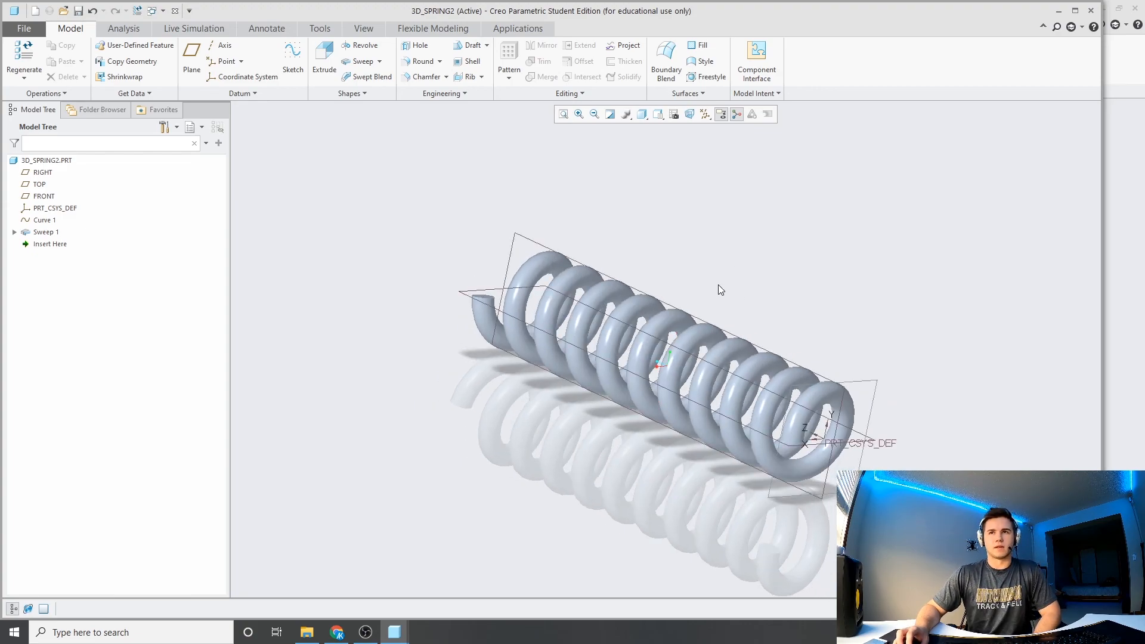
pyautogui.moveTo(705, 271)
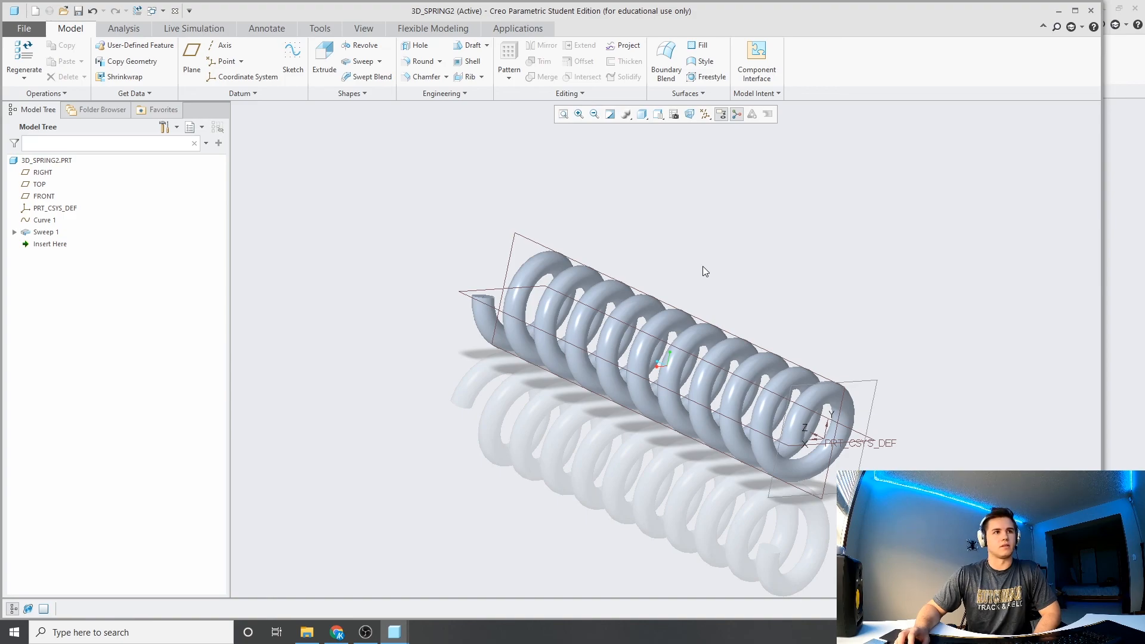